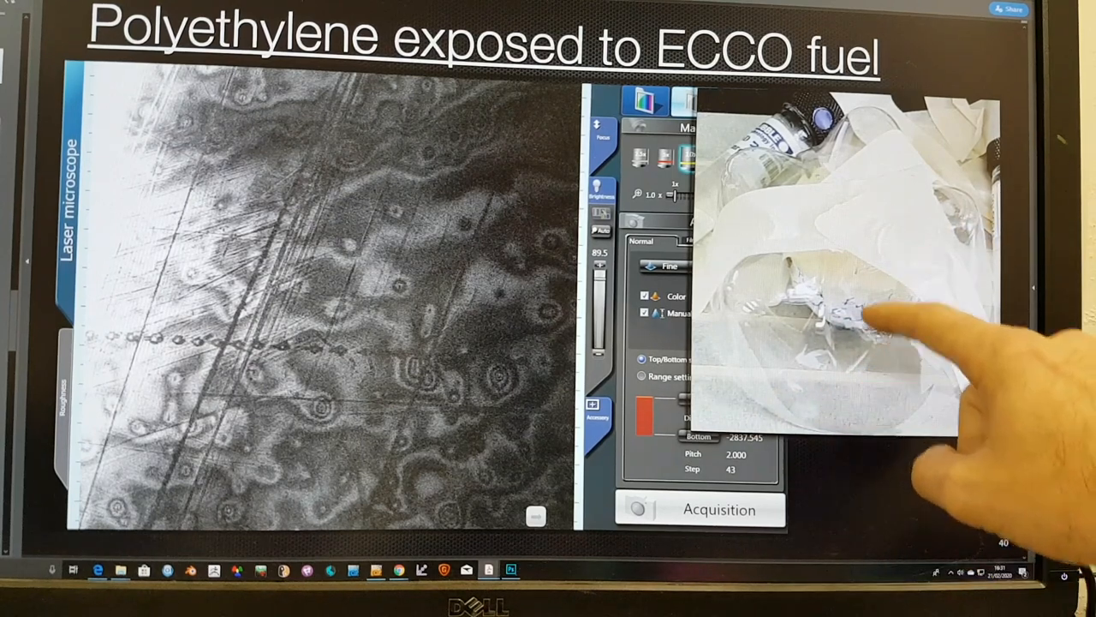
mouse_move(942, 385)
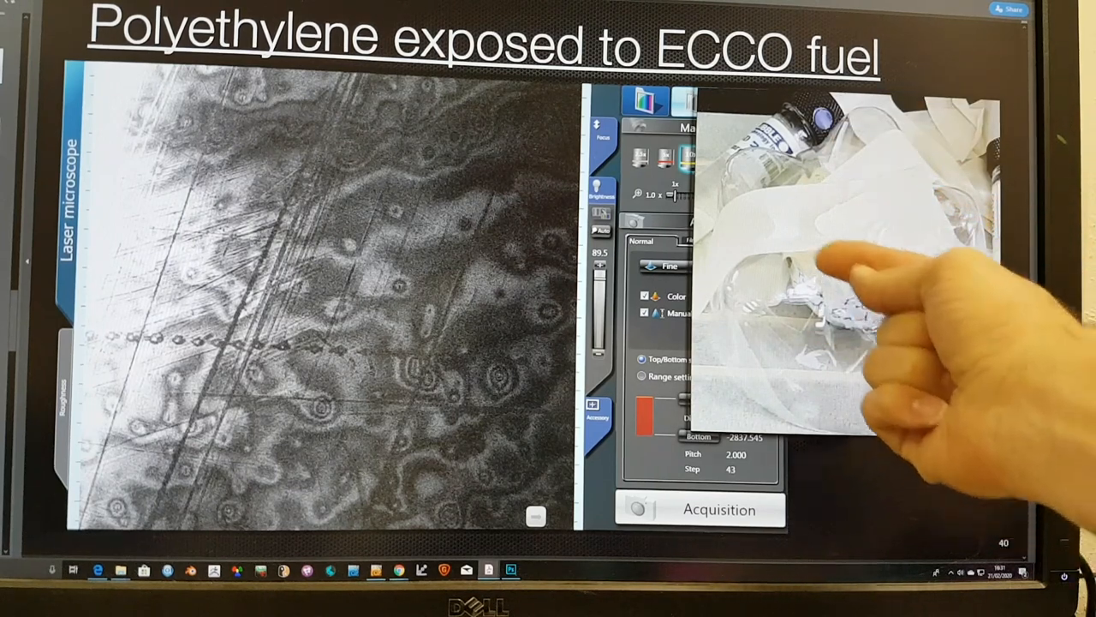
mouse_move(874, 343)
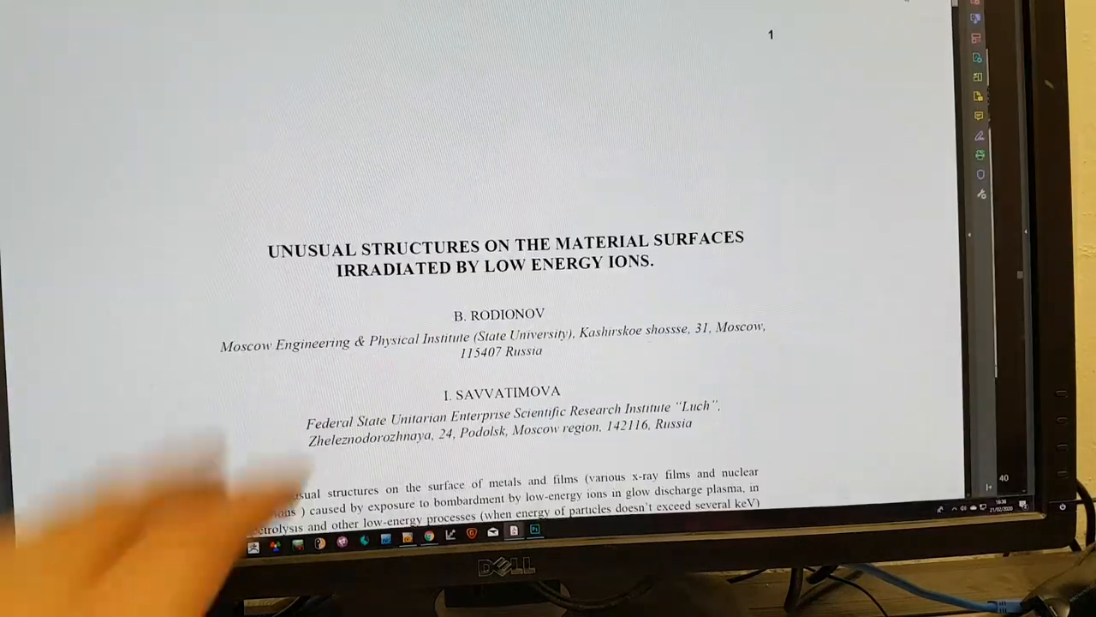
Scroll the Rodionov/Savvatimova paper to the page 2 Fig. 1 palladium track photos
scroll("down", 3)
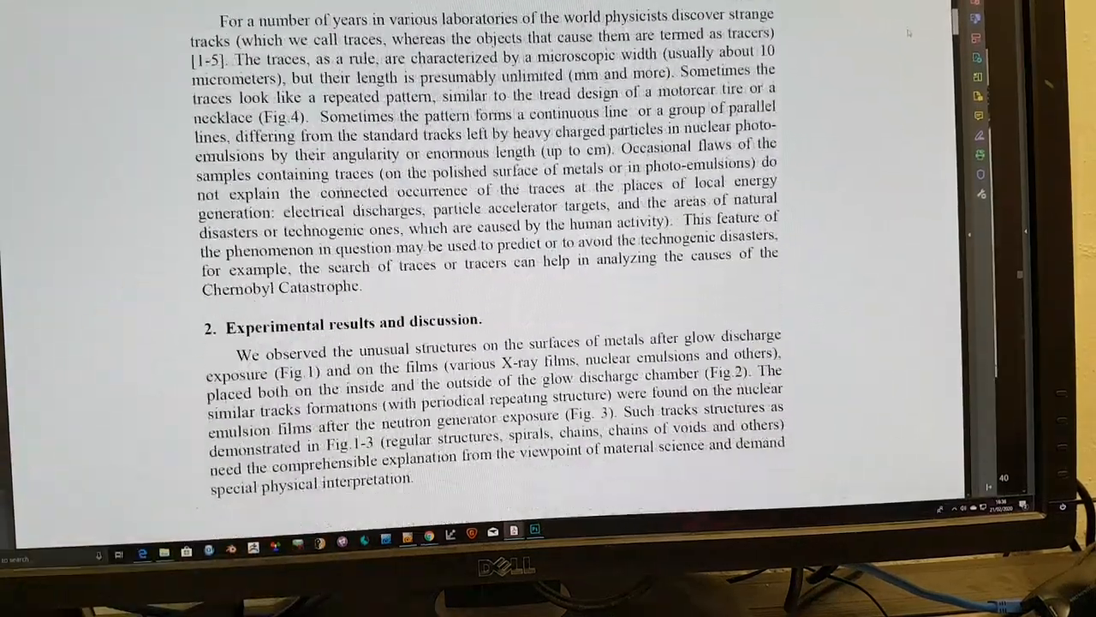
scroll("down", 3)
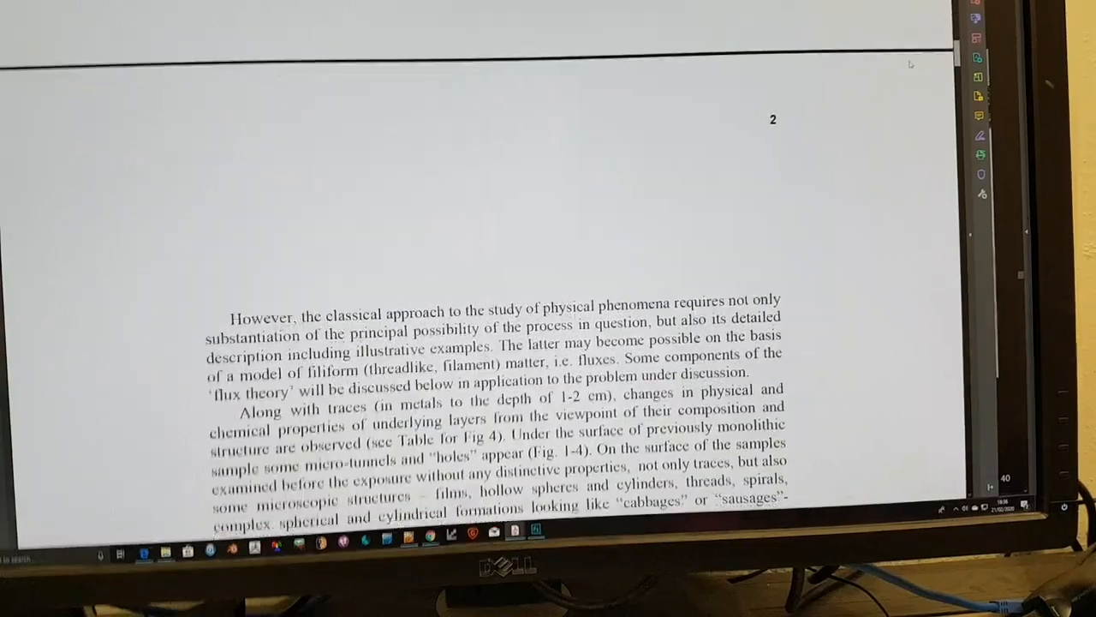
scroll("down", 3)
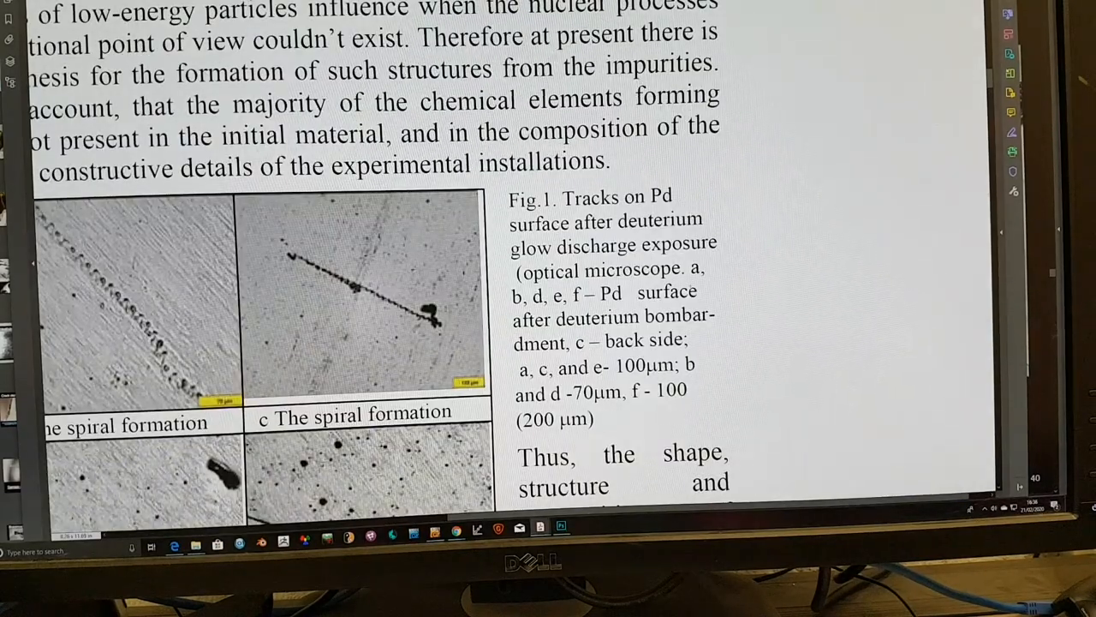
Scroll past Fig. 2's X-ray film spiral tracks to the spiral micrographs, panels a) and b)
scroll("down", 3)
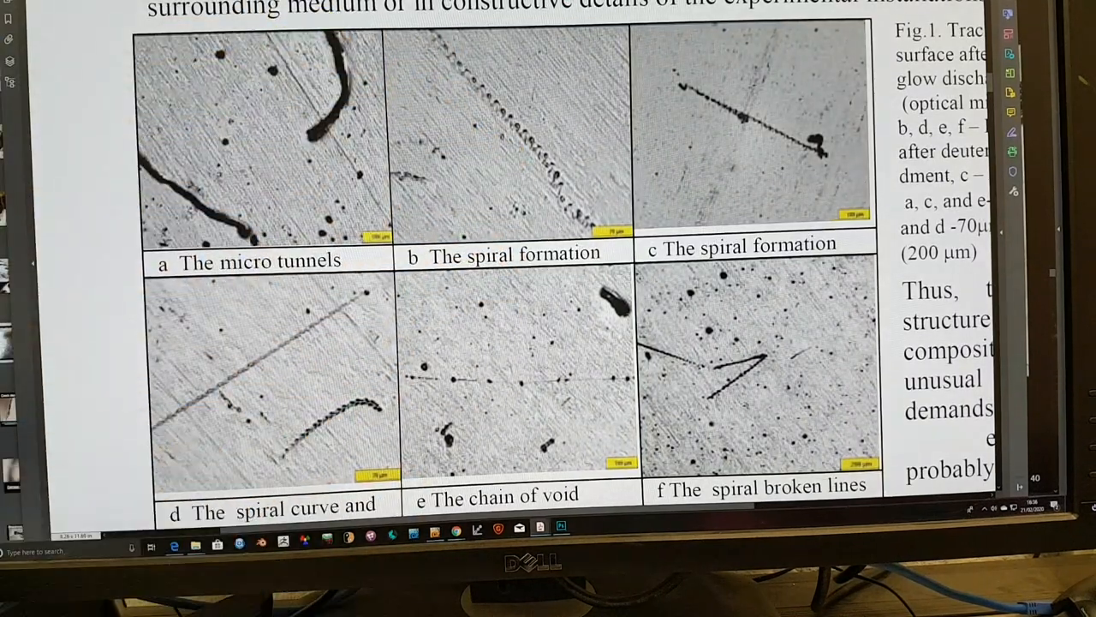
scroll("down", 3)
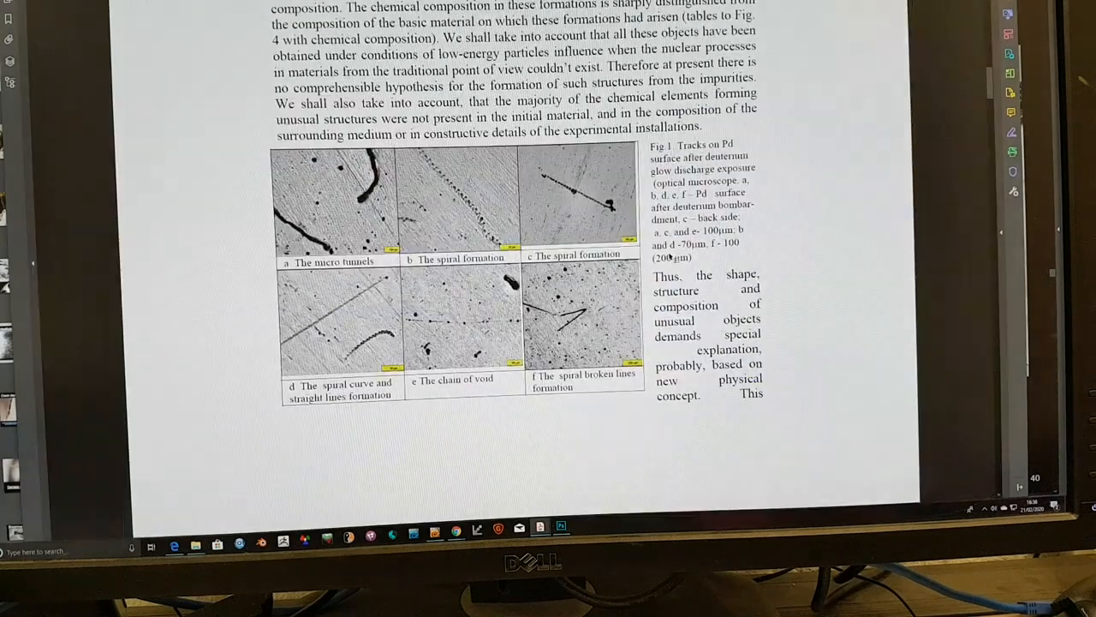
scroll("down", 3)
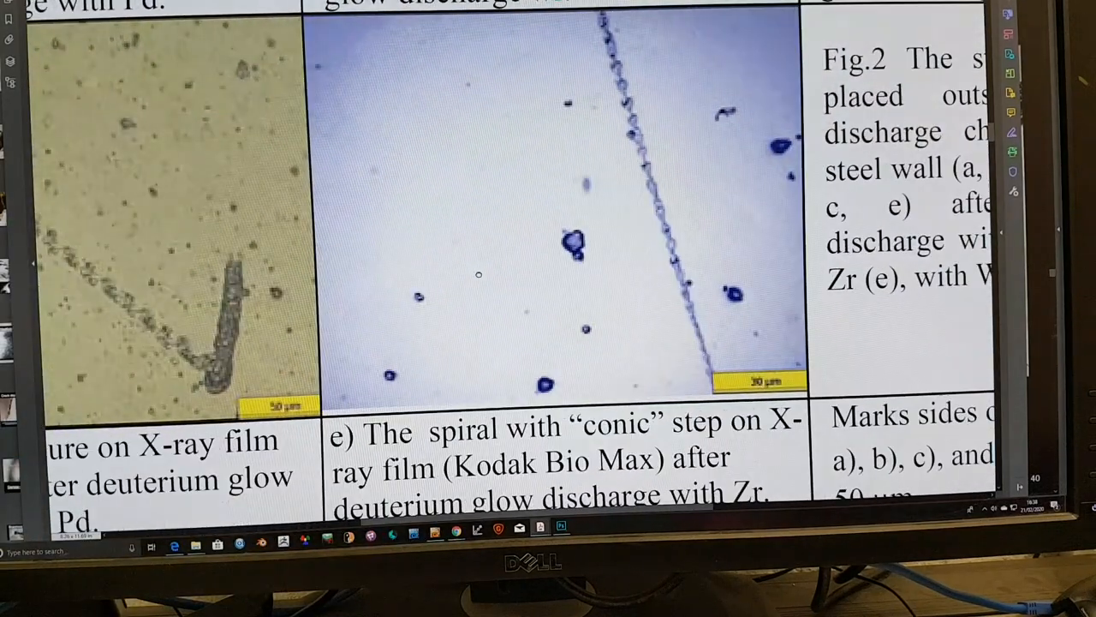
scroll("down", 3)
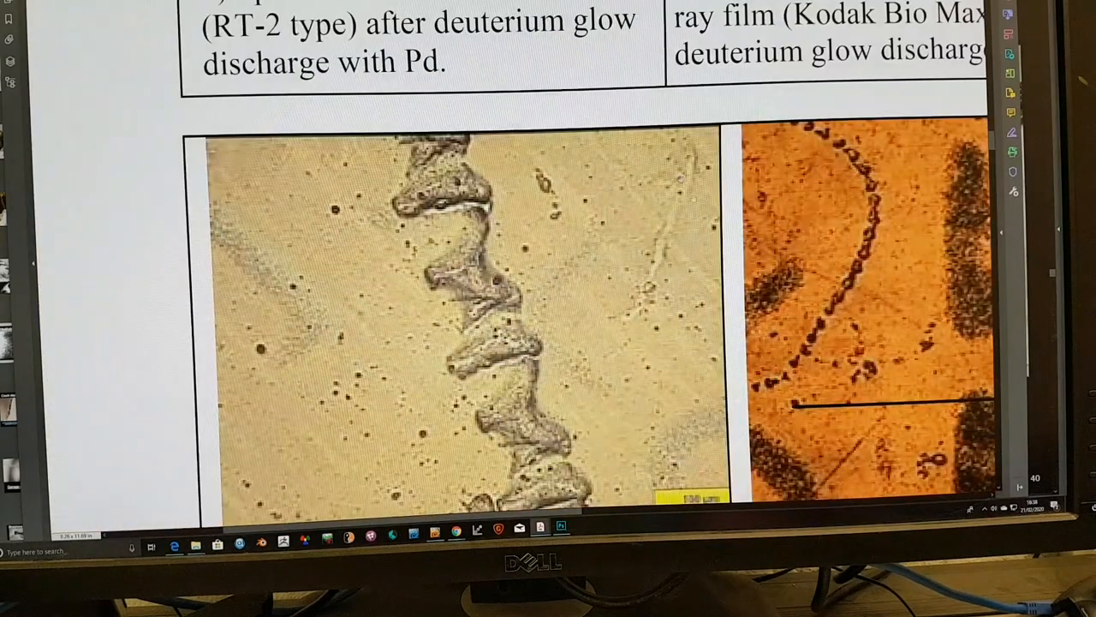
Scroll past section 3's heading to Fig. 4's SEM images and Atomic % table
scroll("down", 3)
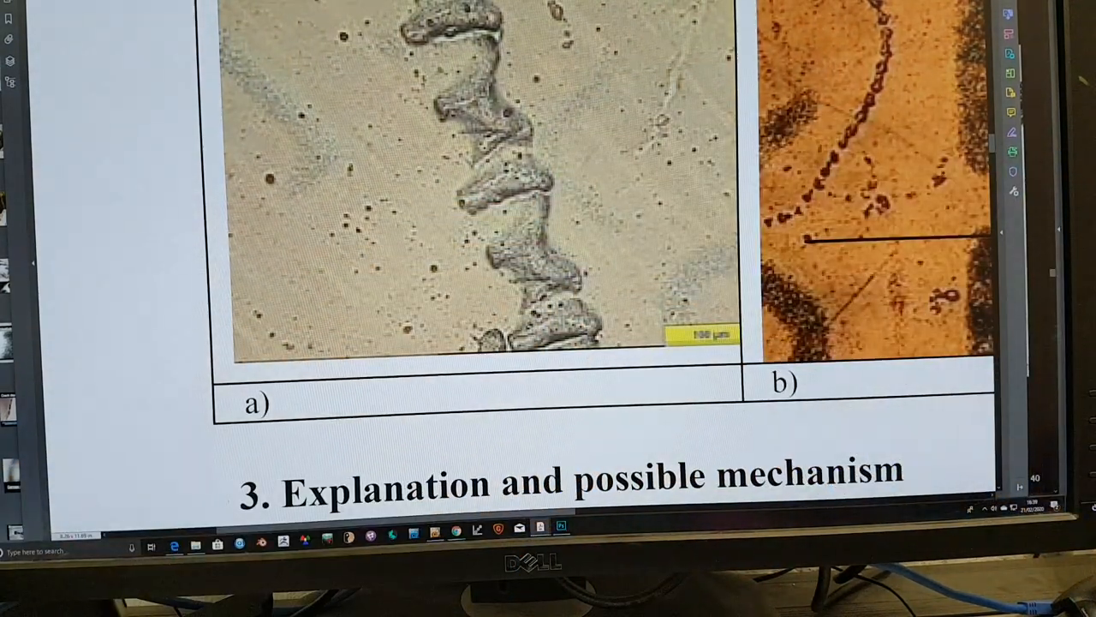
scroll("down", 3)
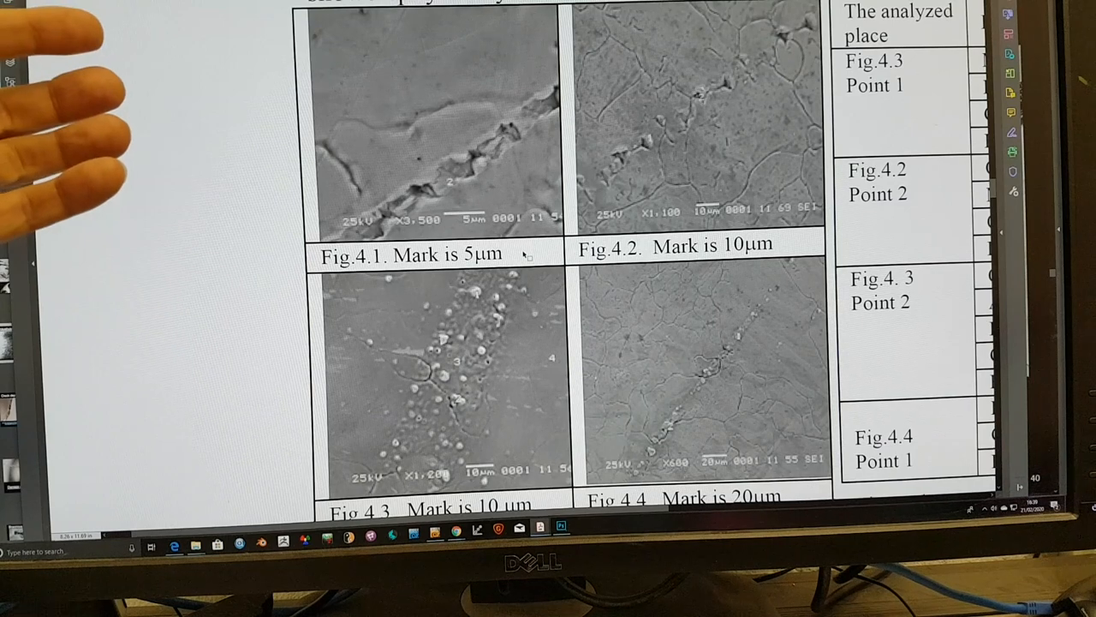
mouse_move(68, 103)
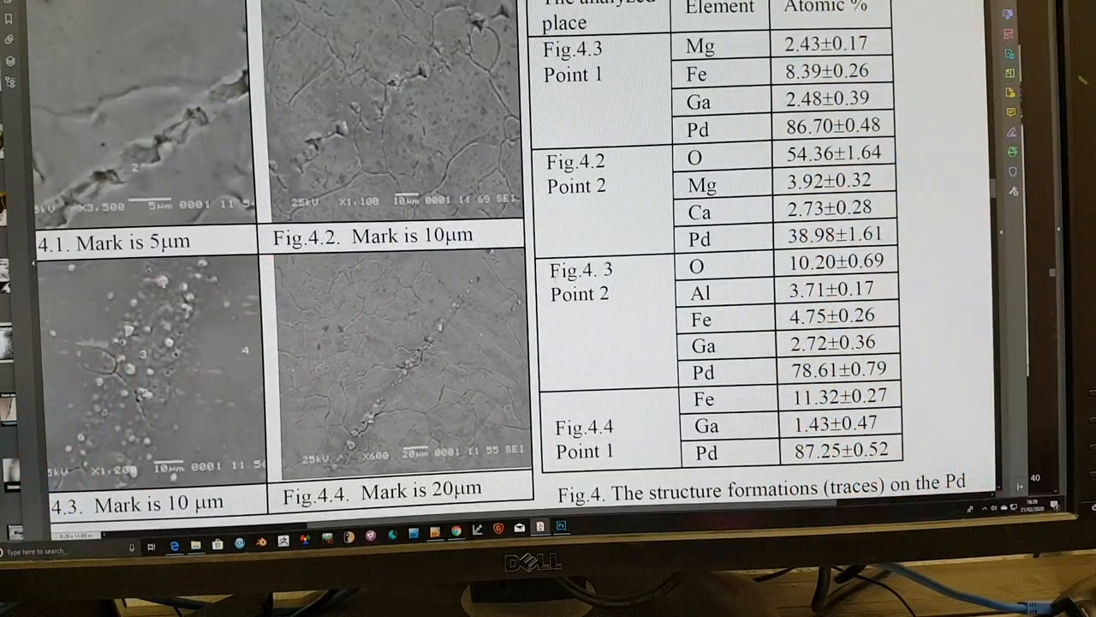
Scroll past page 5's dark matter discussion to Fig. 5's flux model of strange tracks
scroll("down", 3)
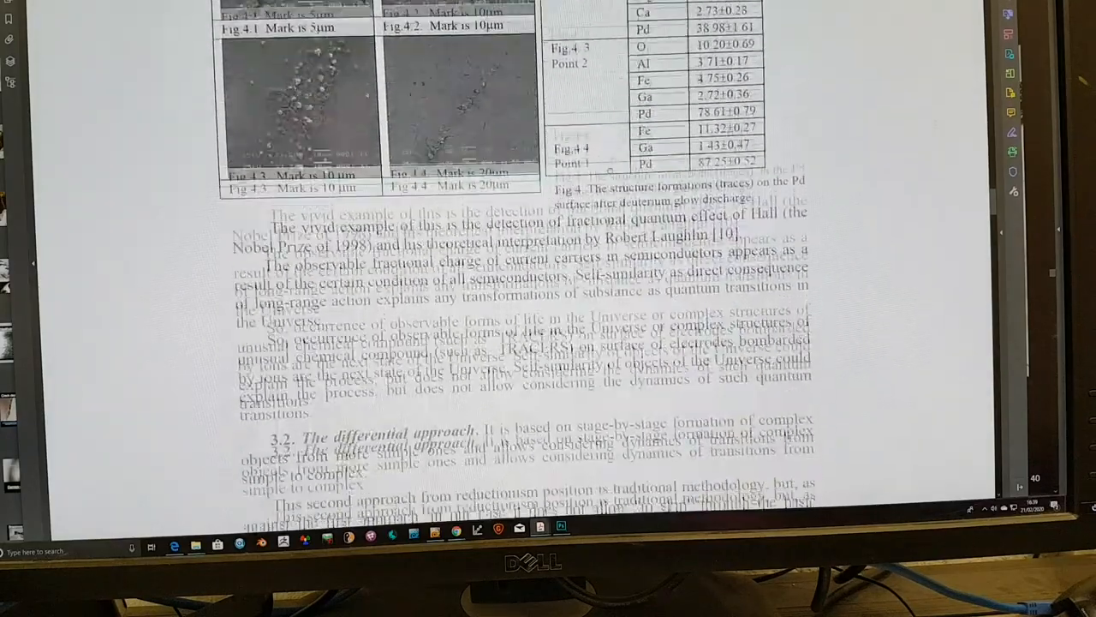
scroll("down", 3)
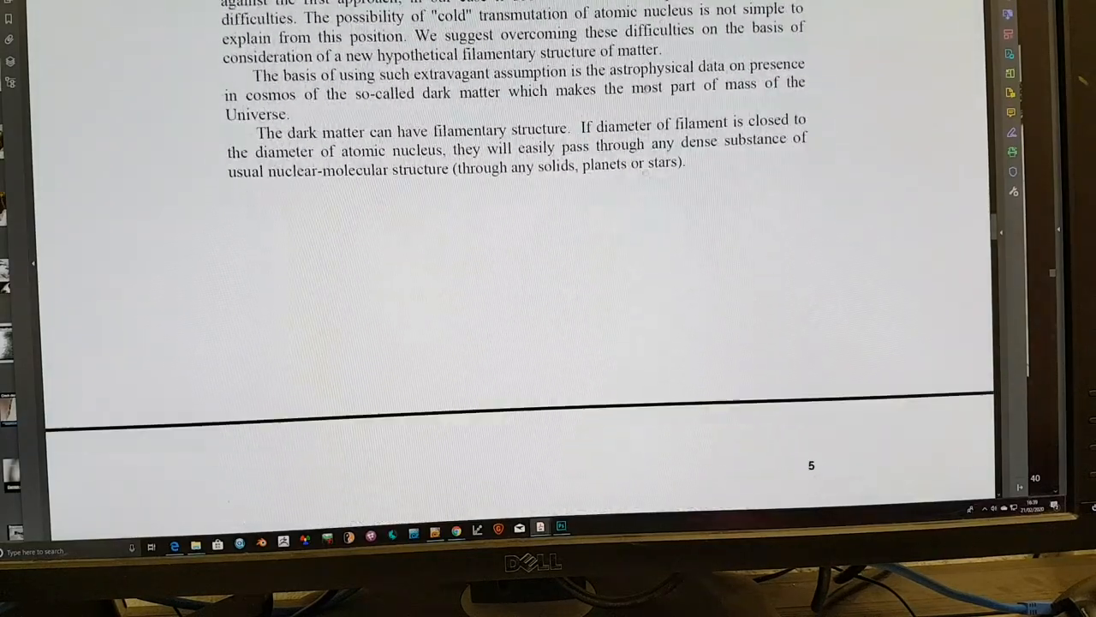
scroll("down", 3)
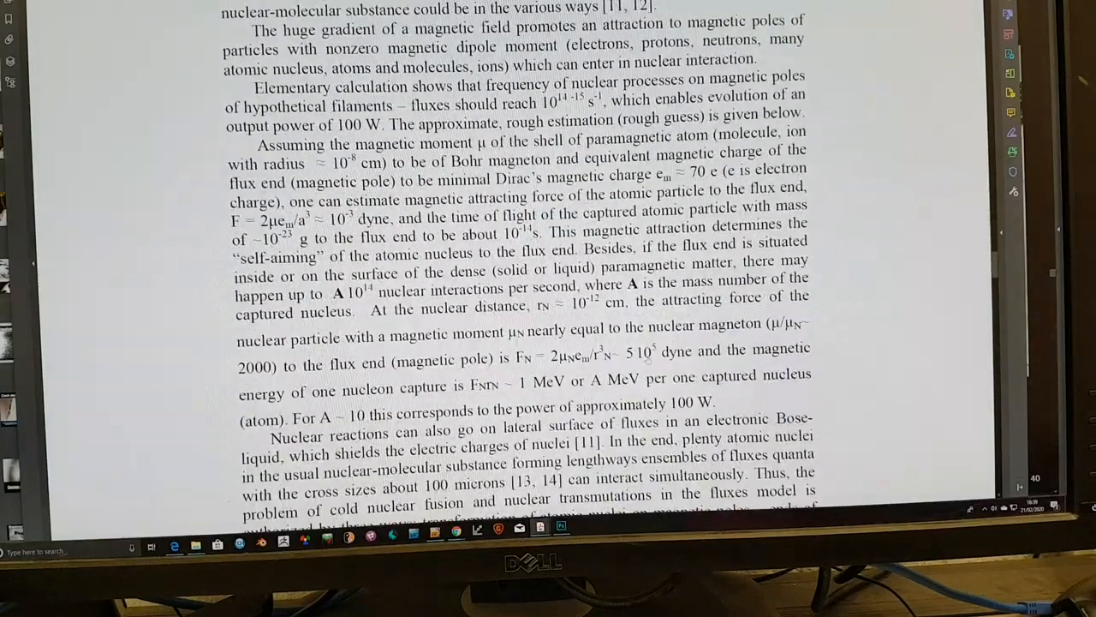
scroll("down", 3)
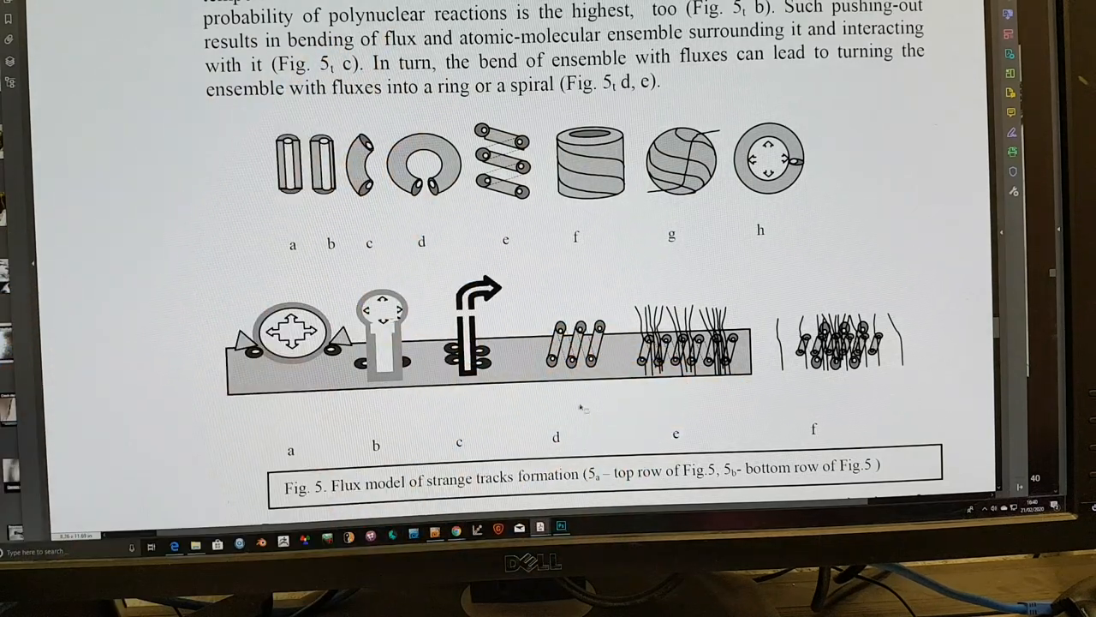
Scroll past Fig. 5 to the page 7 break on tungsten spirals and hollow blobs
scroll("down", 3)
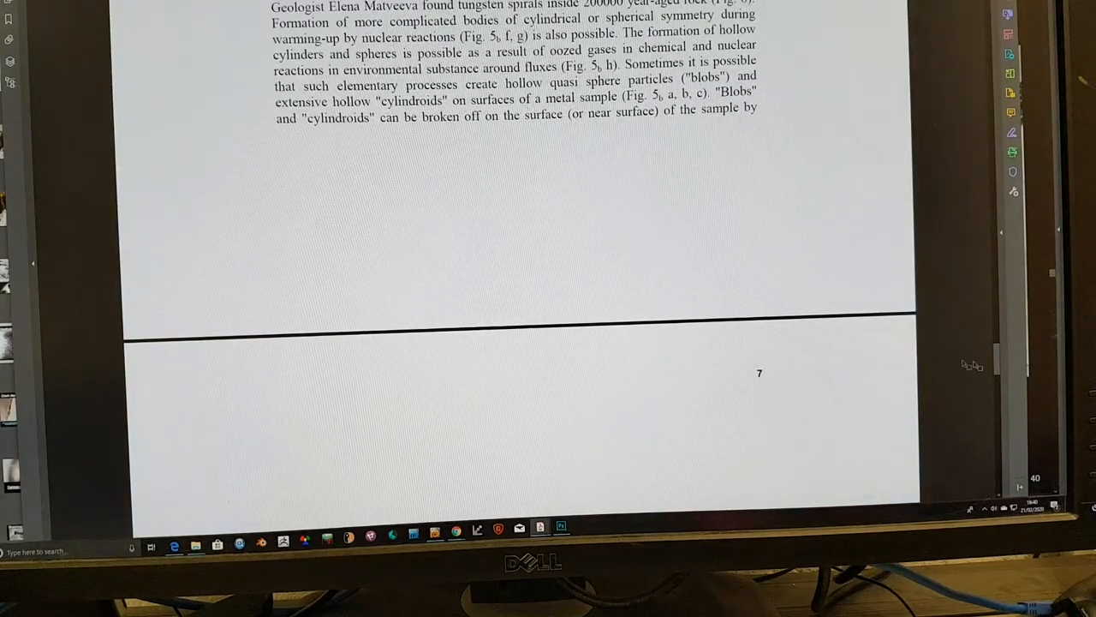
scroll("down", 3)
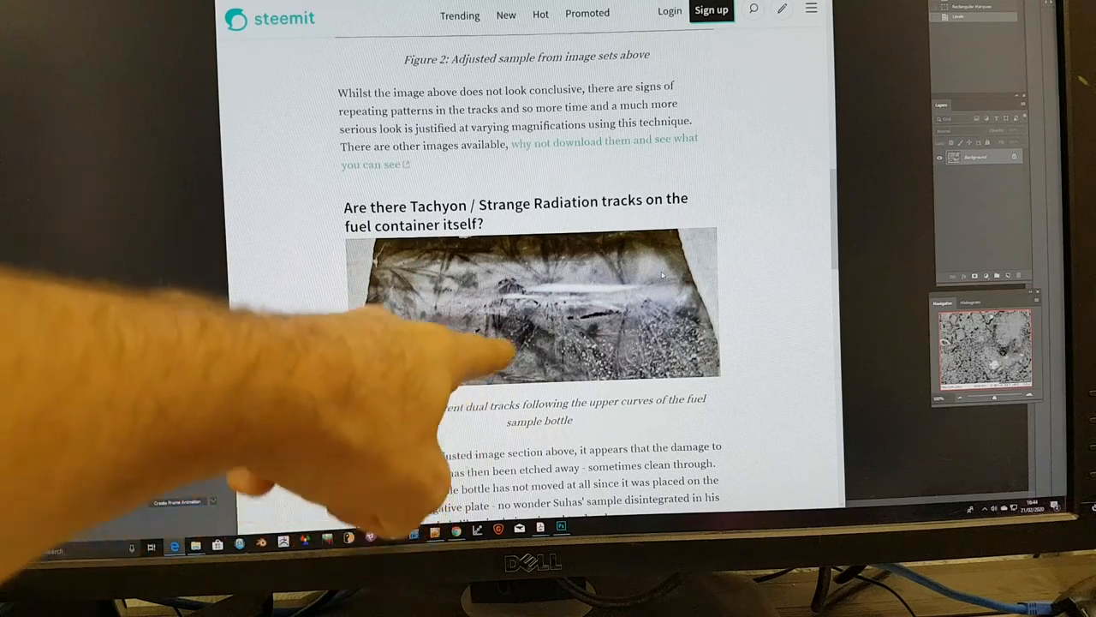
Scroll the Steemit post toward the 'Strange Radiation tracks on the fuel container' heading
scroll("down", 3)
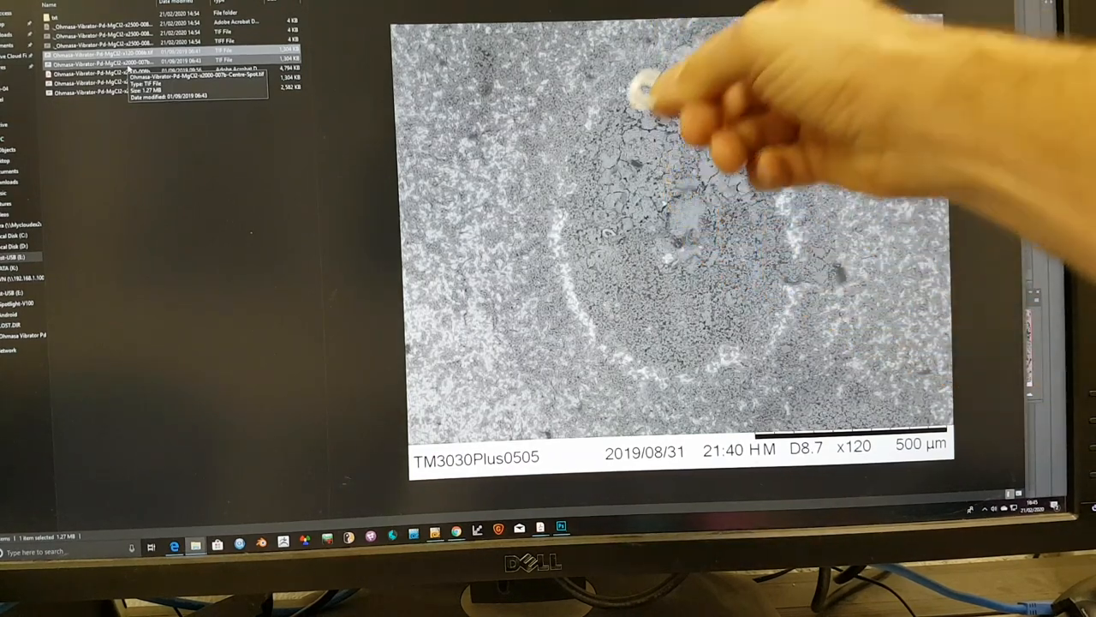
mouse_move(669, 128)
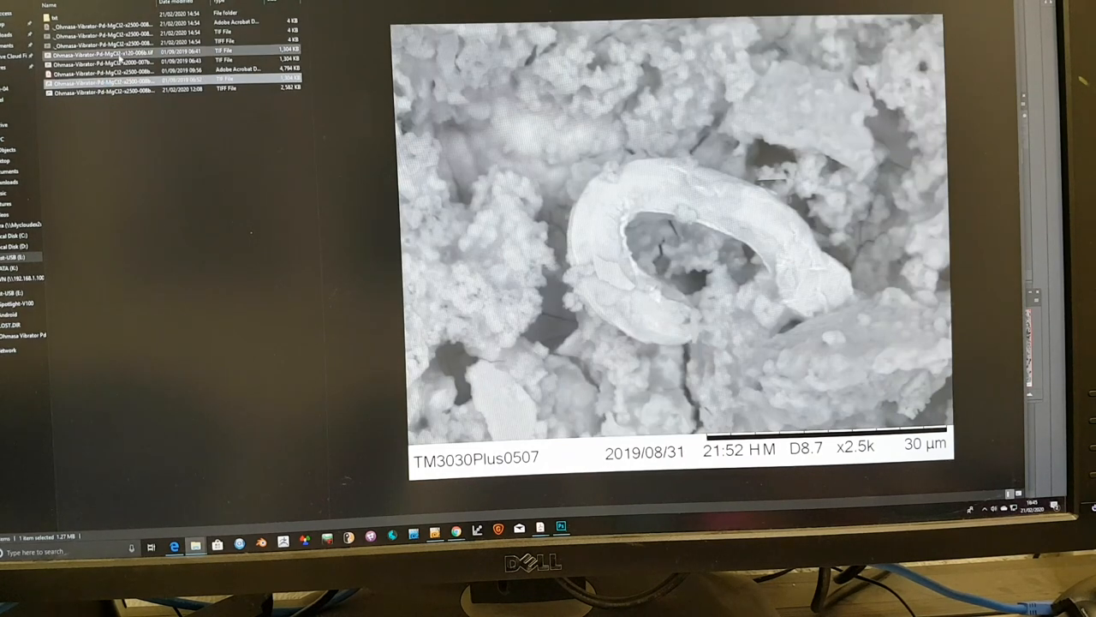
Bring the Photoshop window with the zoomed ring-particle SEM close-up to the front
left_click(103, 63)
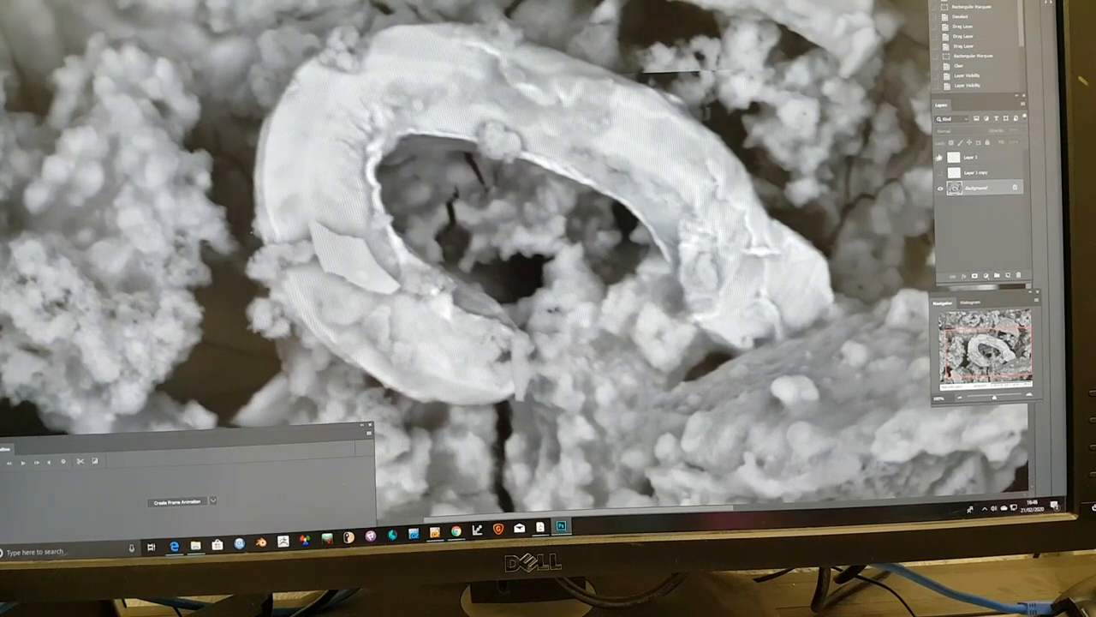
left_click_drag(287, 330, 676, 13)
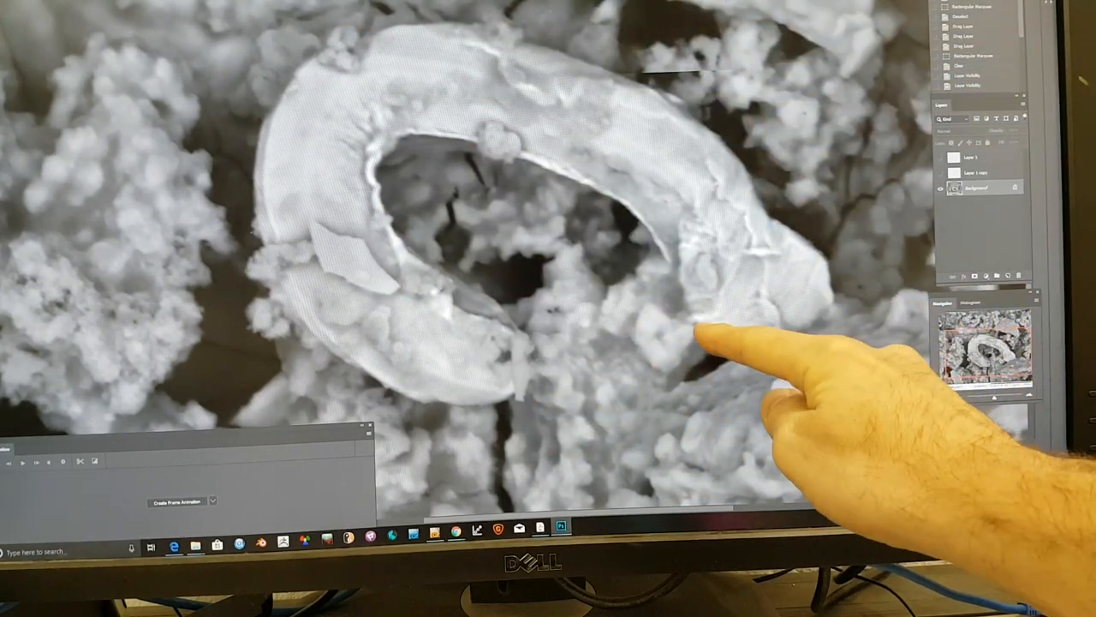
mouse_move(814, 403)
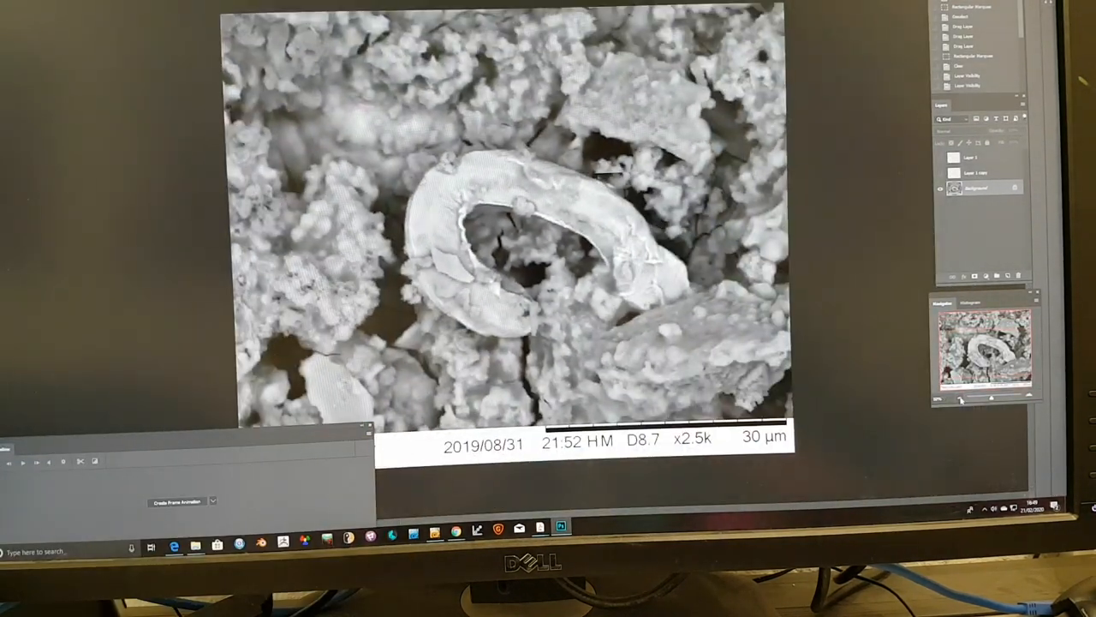
Zoom out with the Navigator to show the full SEM image and its 30 µm scale bar
left_click(151, 541)
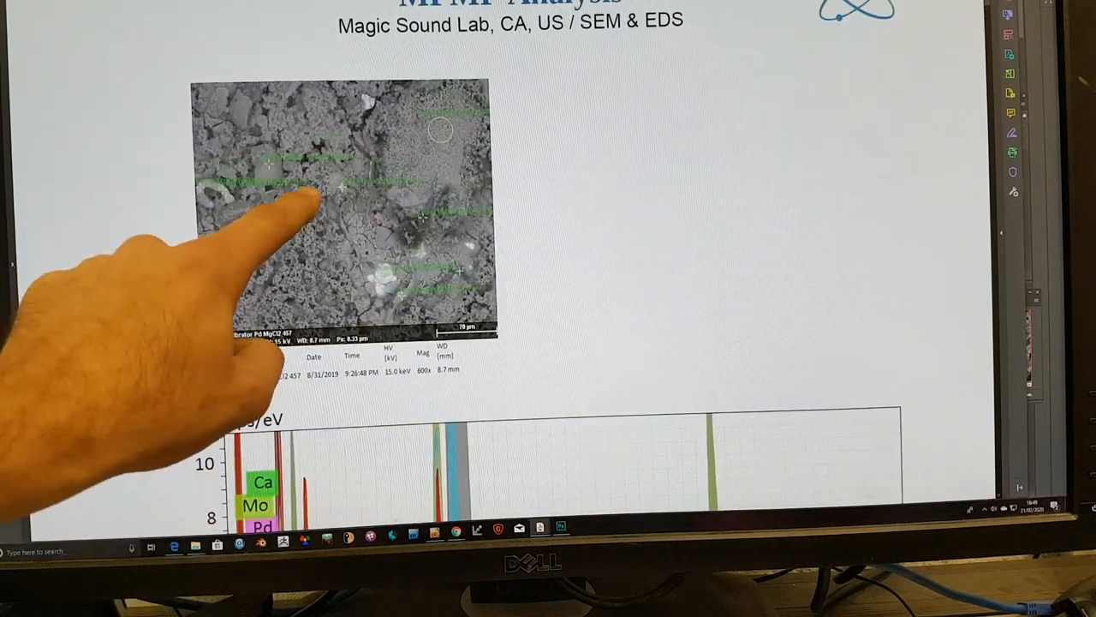
Scroll the MFMP report past page 1's mean-values table to the second SEM/EDS page
scroll("down", 3)
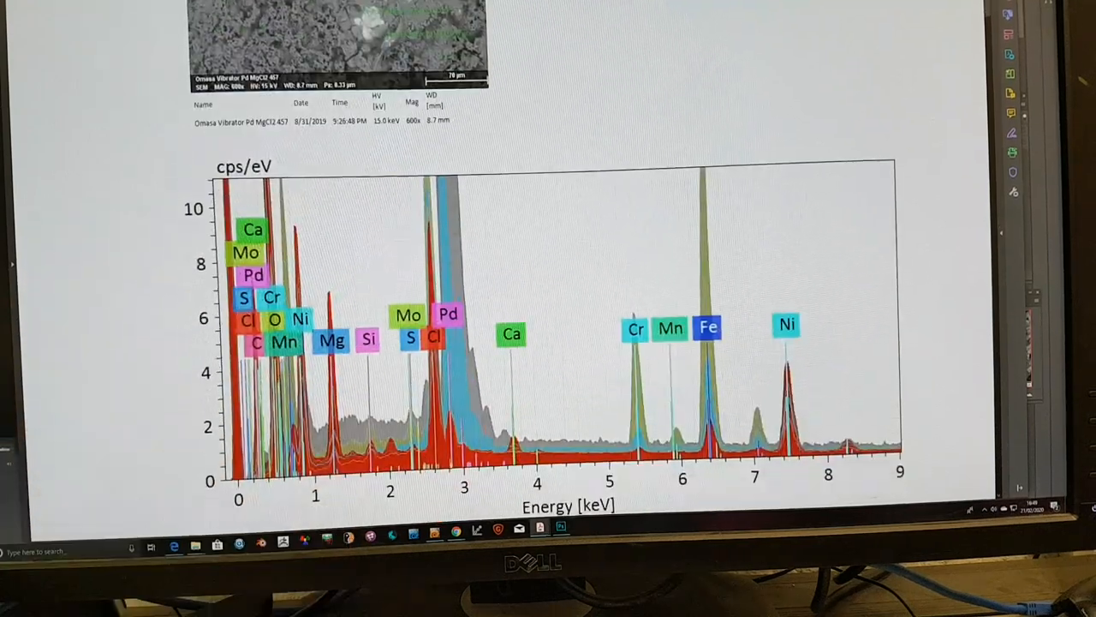
scroll("down", 3)
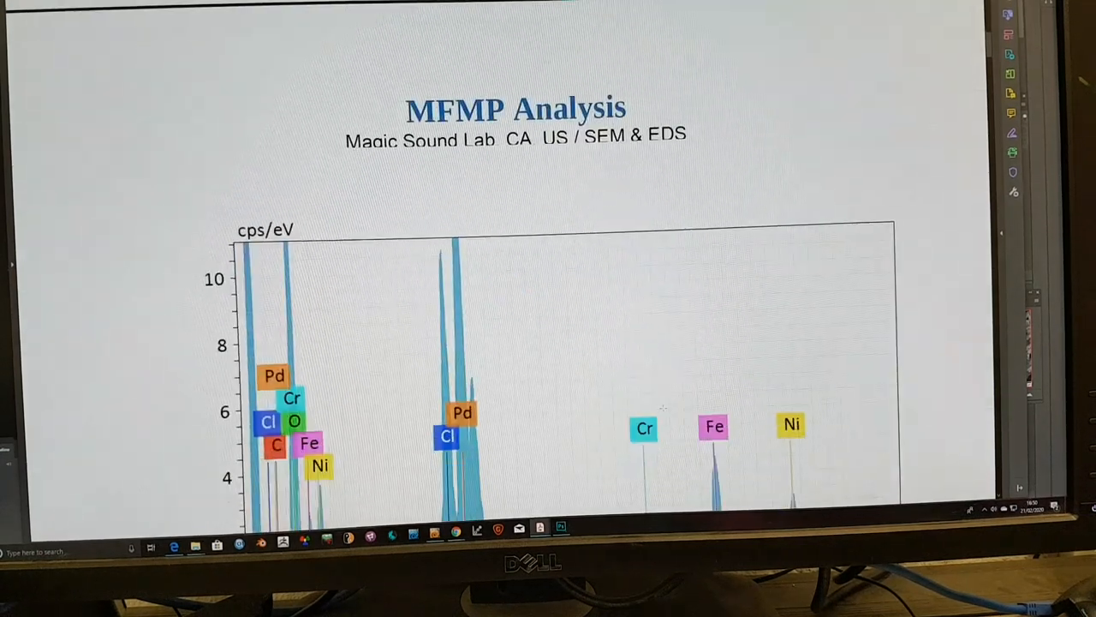
scroll("down", 3)
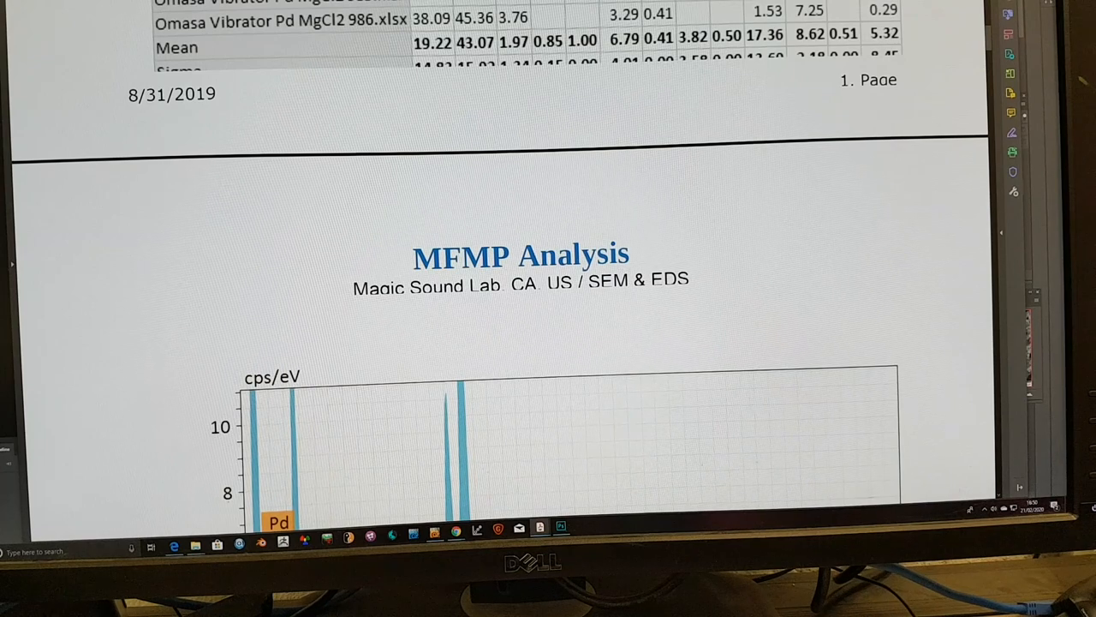
Scroll to the MFMP page with the ring-particle SEM image and Pd, Cl, Fe, Ni spectrum
scroll("down", 3)
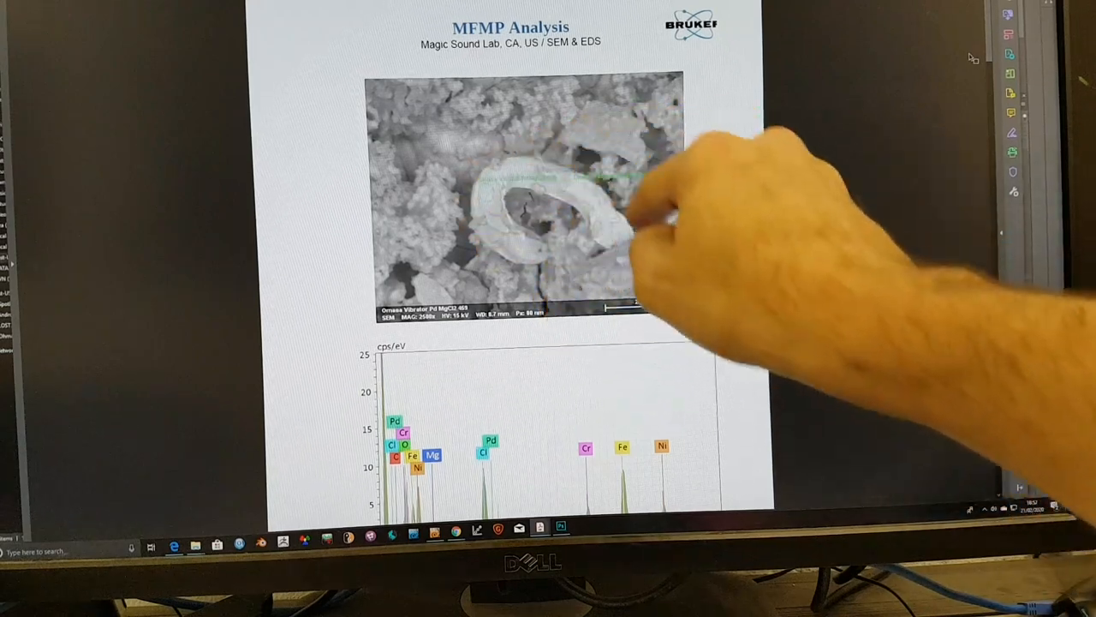
Scroll the report back to the MFMP page with the 457 sample's 600x SEM image
scroll("down", 3)
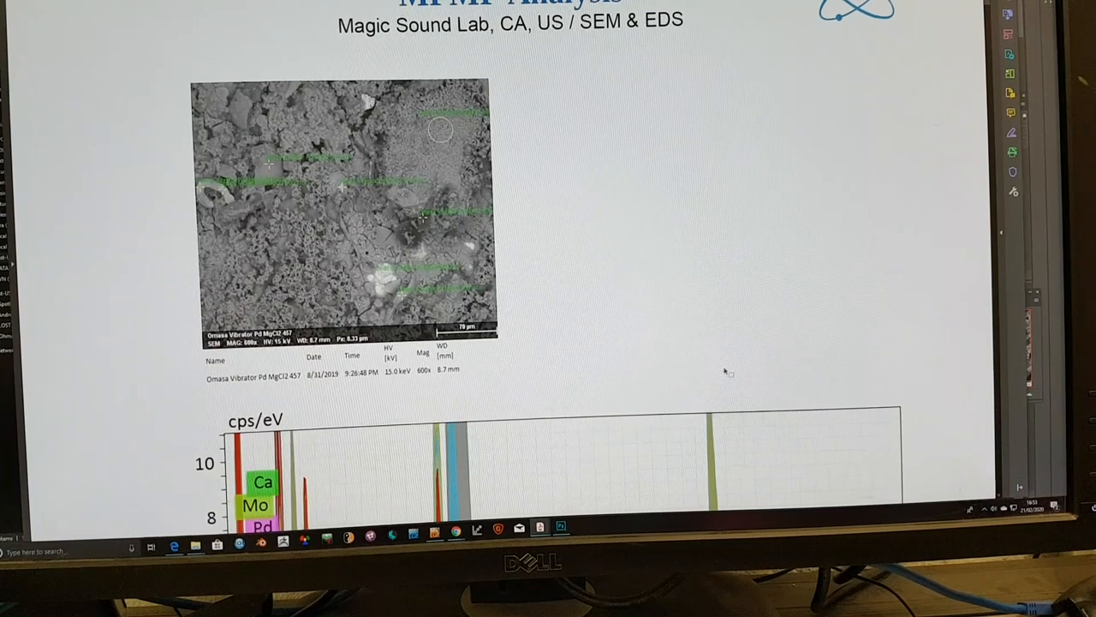
mouse_move(739, 287)
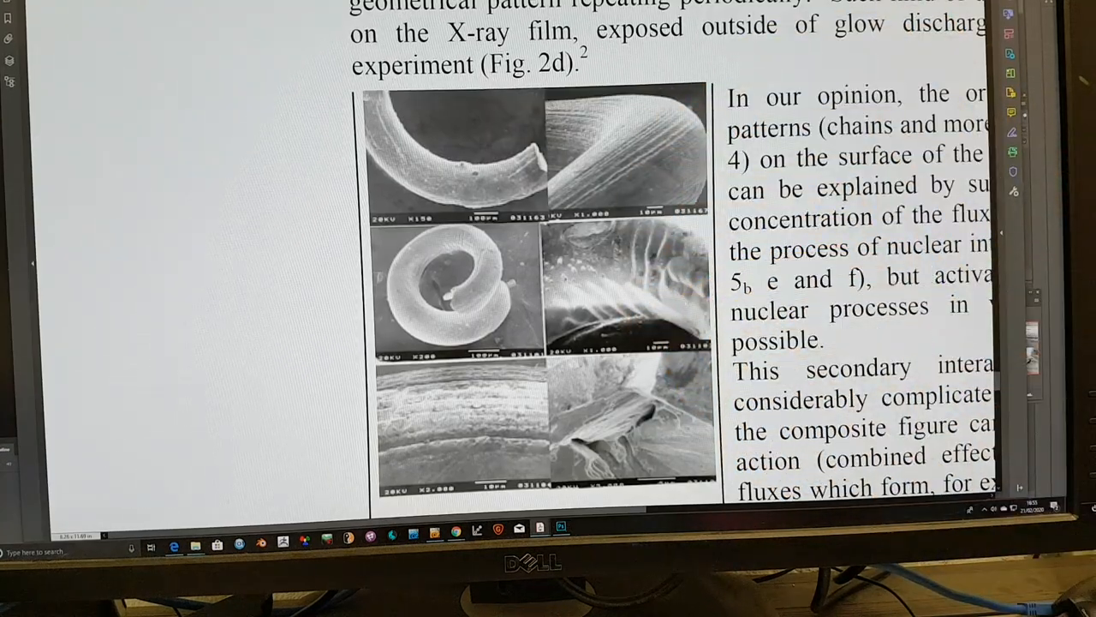
Scroll the paper down to the Fig. 6 tungsten spiral micrographs and caption
scroll("down", 3)
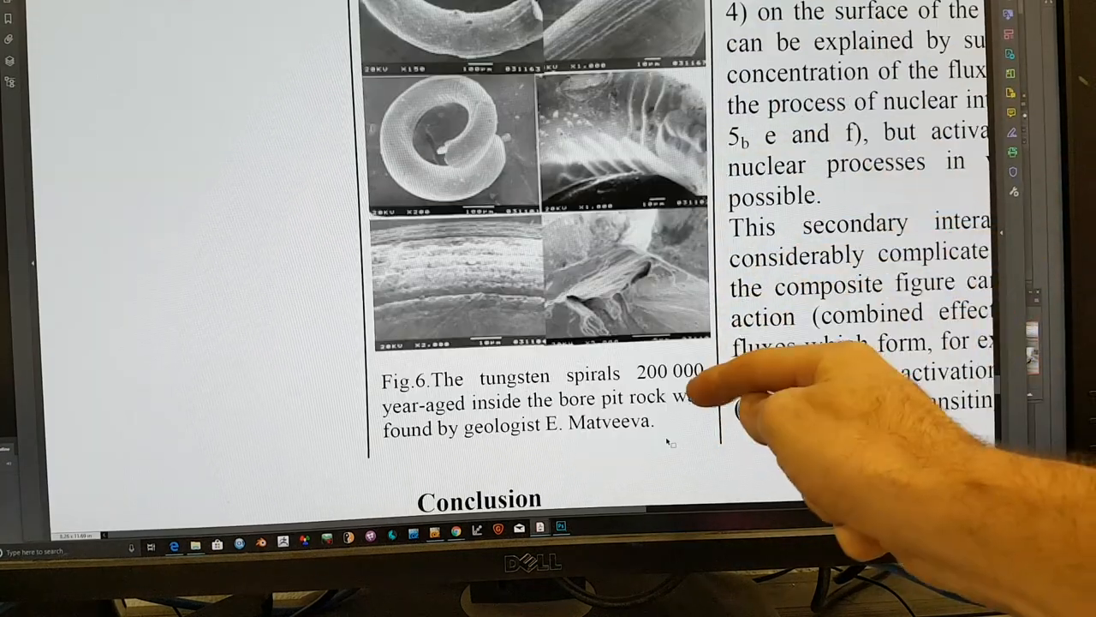